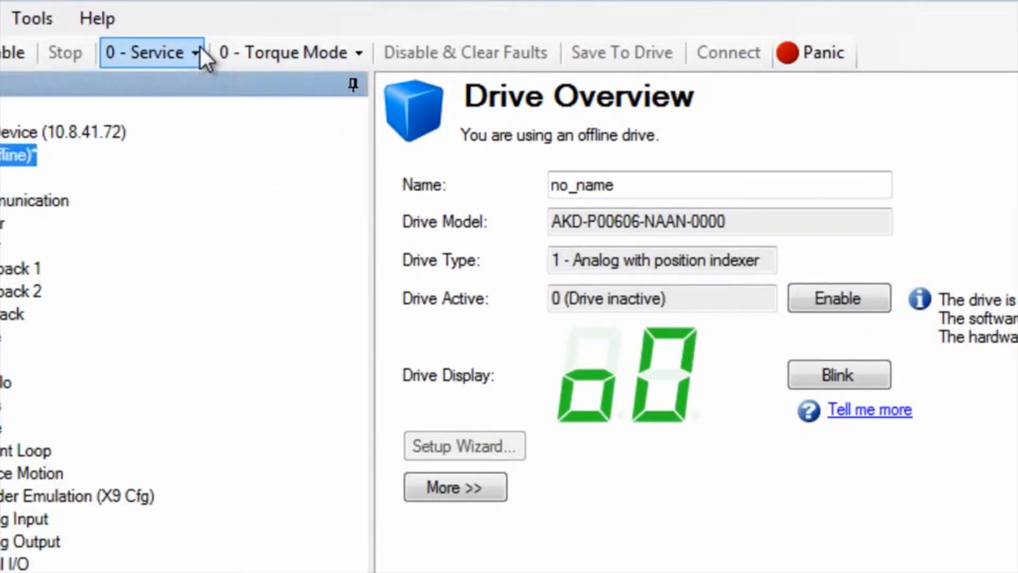
Set command source to 3 - Analog and operation mode to 2 - Position Mode.
click(150, 52)
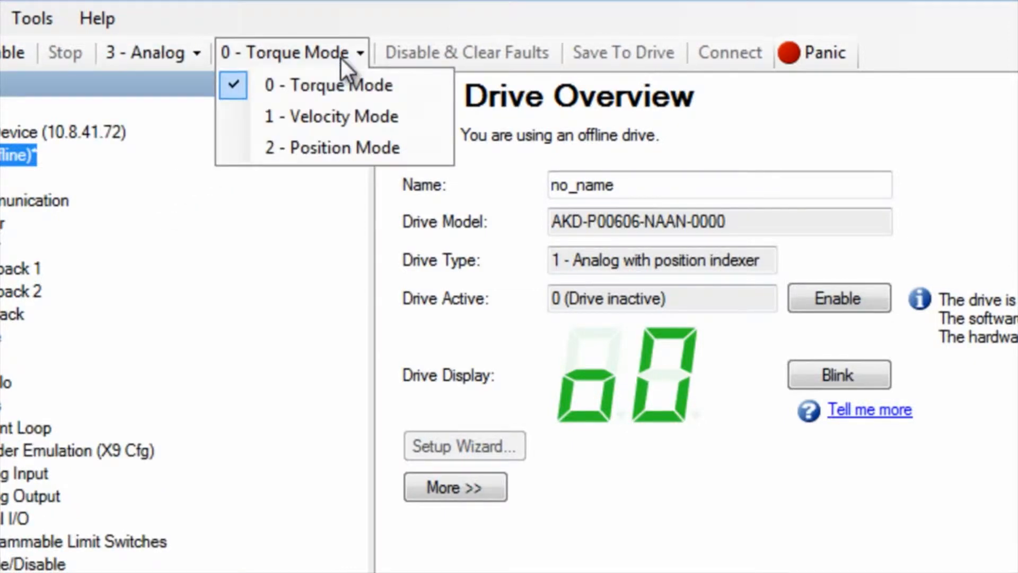
click(332, 148)
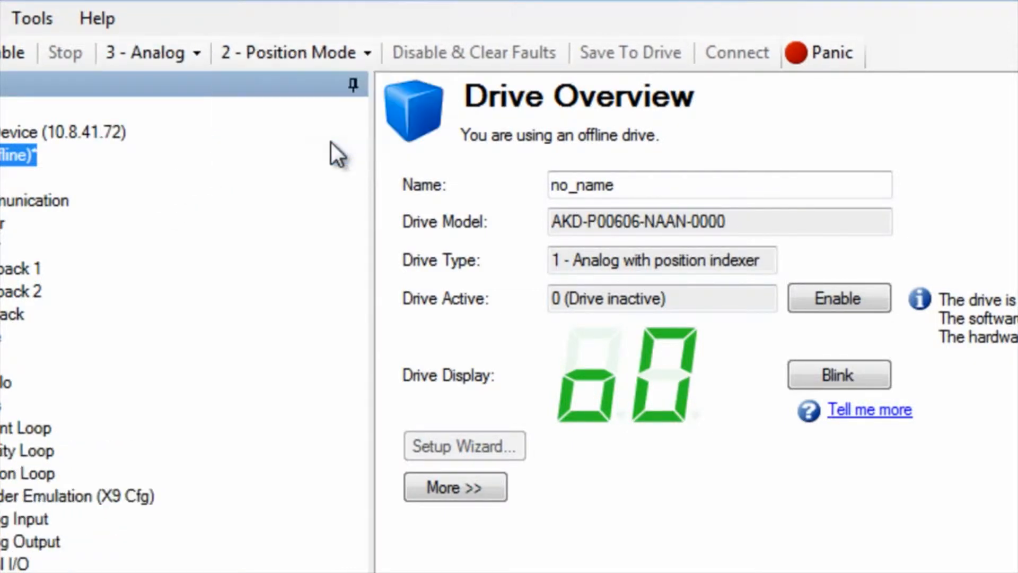
scroll(down, 3)
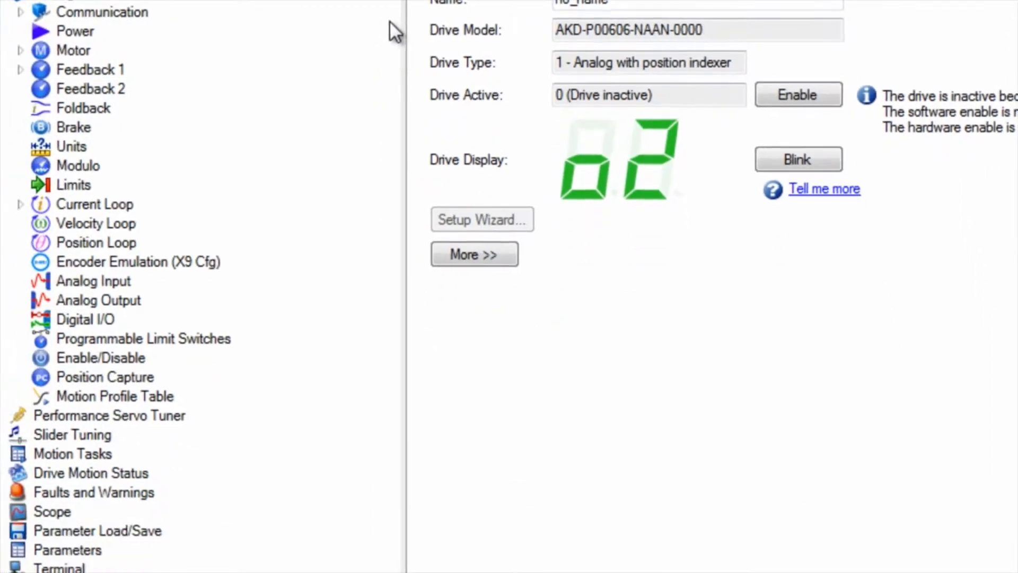
mouse_move(374, 64)
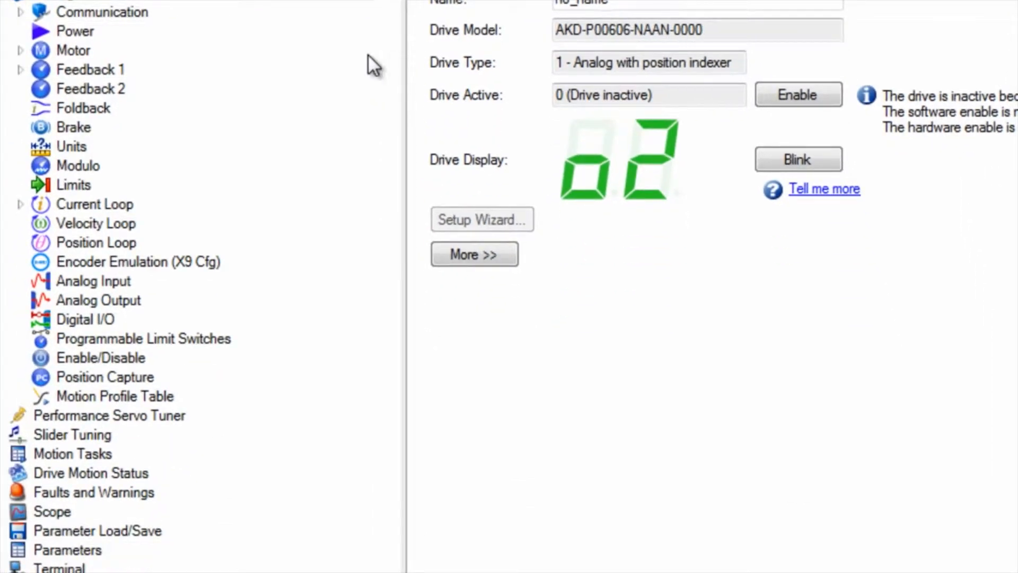
Show the Analog Input page from the settings tree.
click(93, 281)
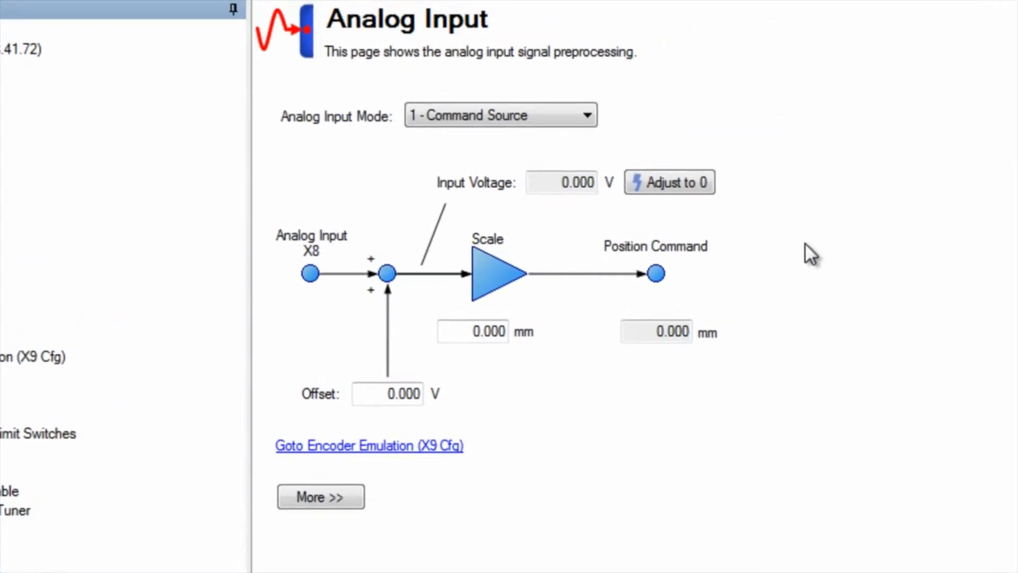
mouse_move(816, 253)
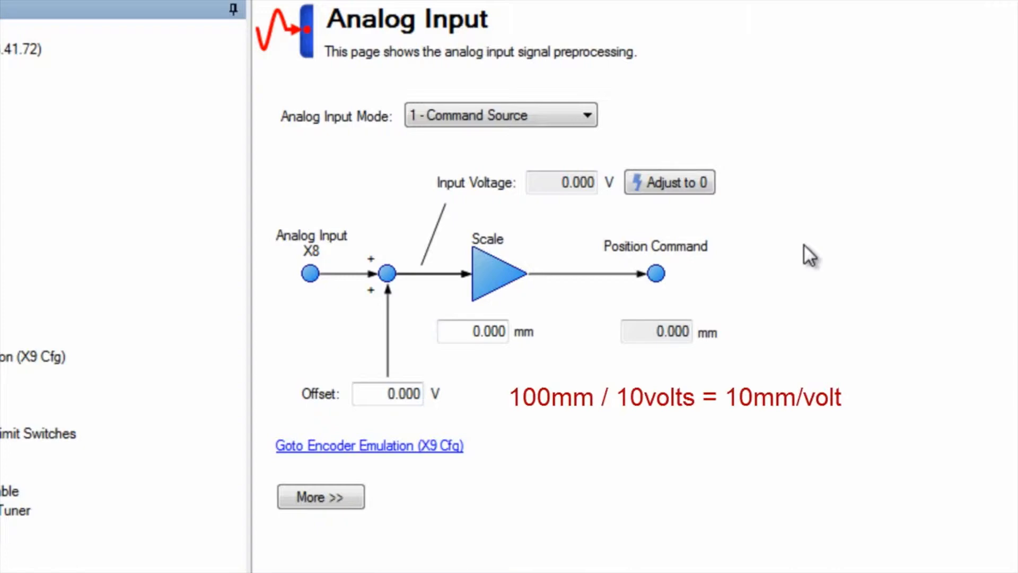
mouse_move(570, 325)
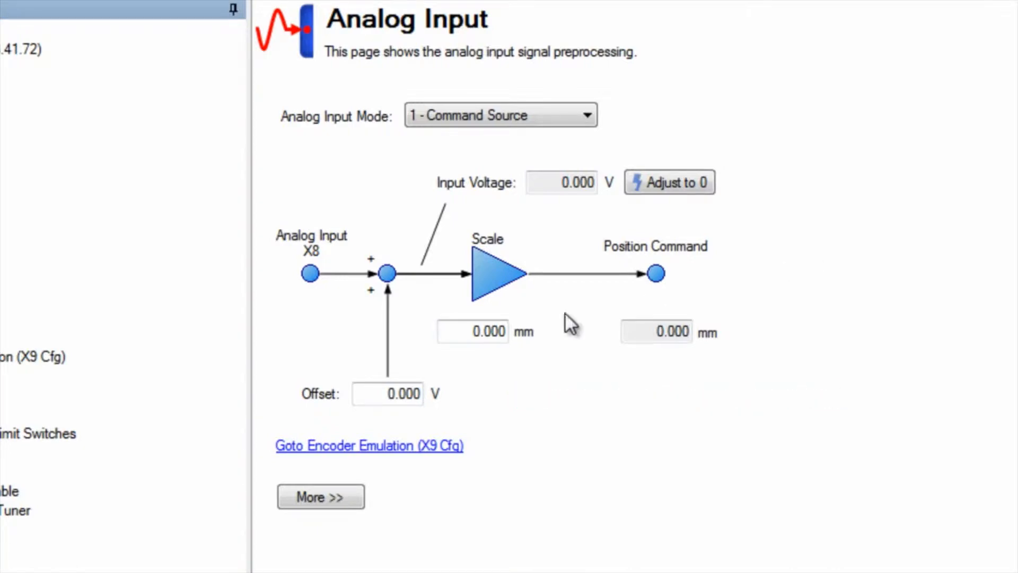
Set the analog input scale to 10.000 mm per volt and show the advanced settings.
click(472, 331)
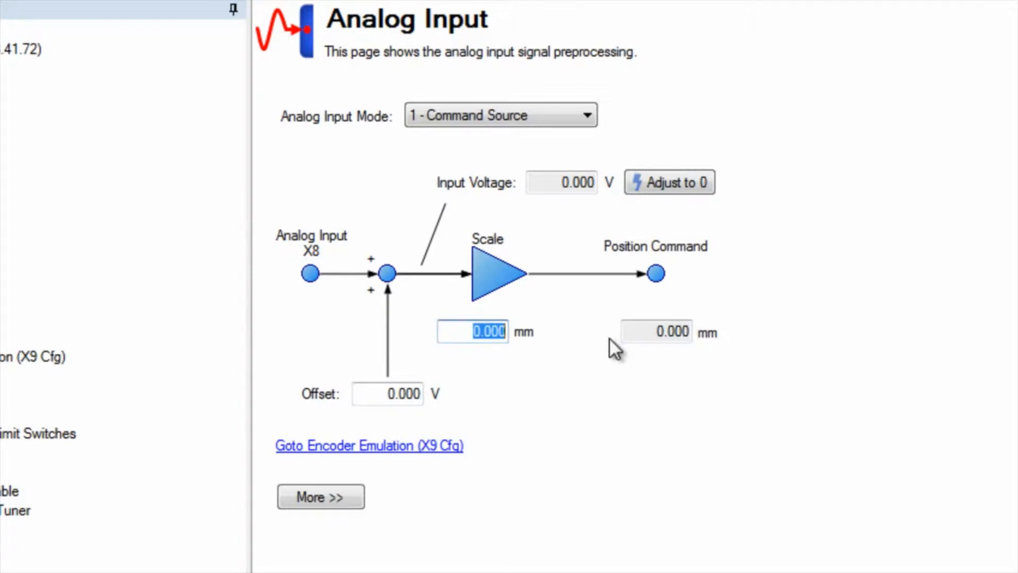
text(10.000)
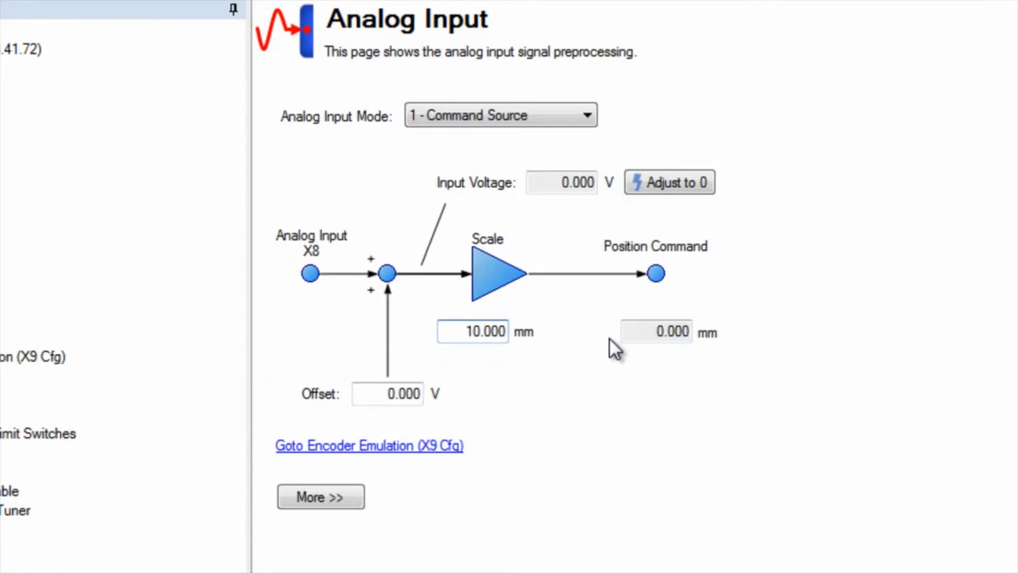
click(472, 330)
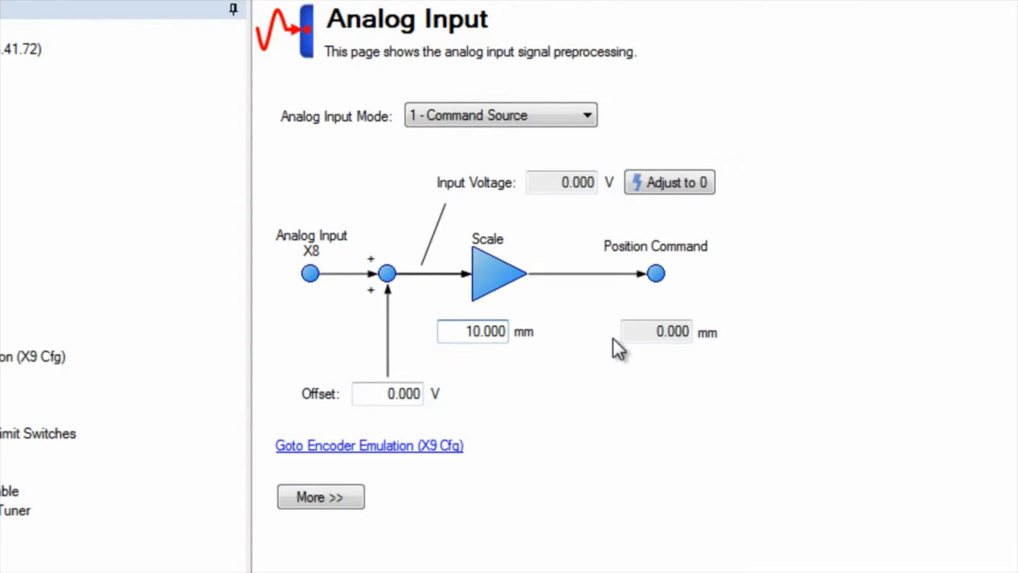
click(320, 497)
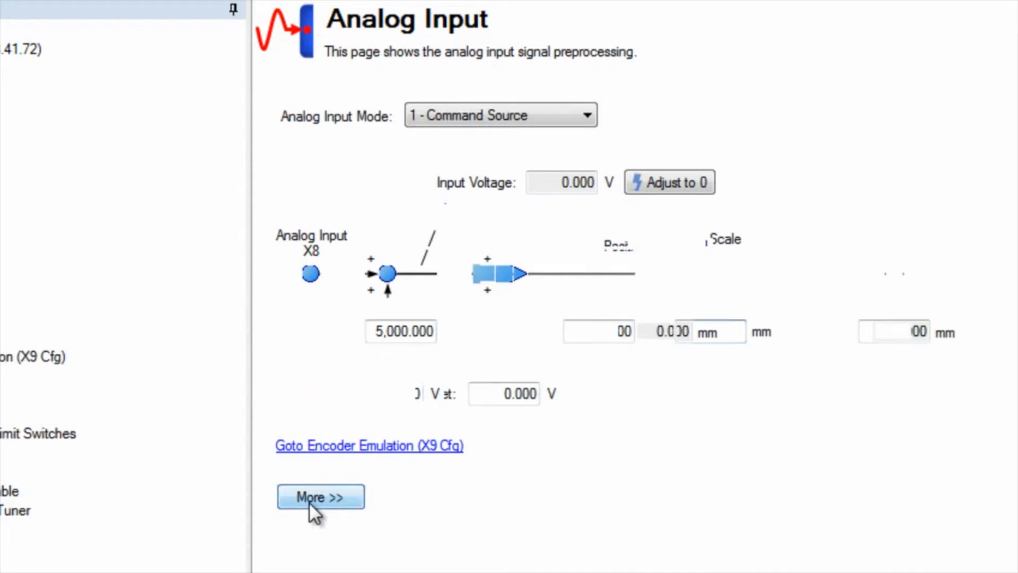
Set Deadband Mode to 1 - Deadzone.
click(320, 497)
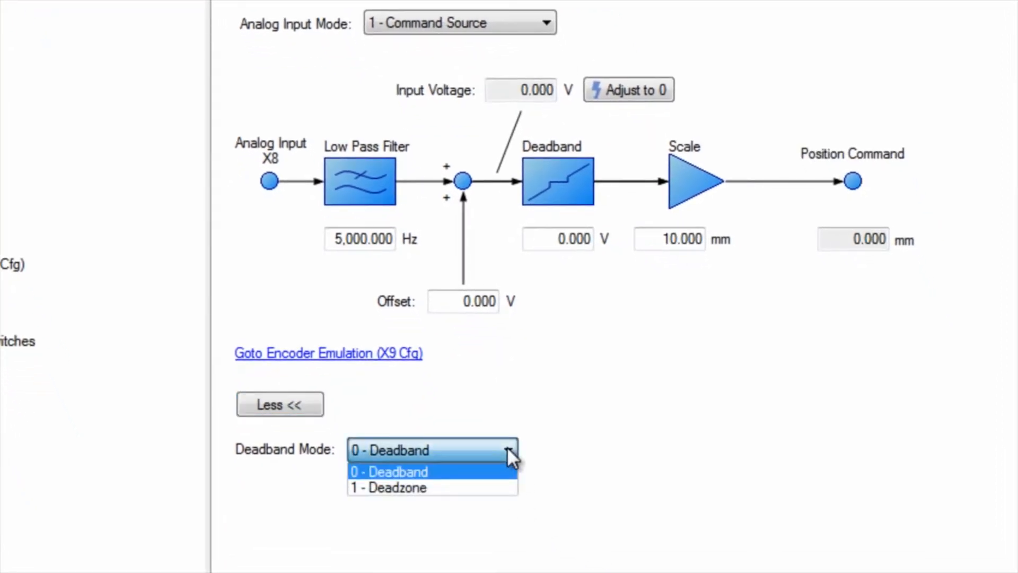
click(388, 487)
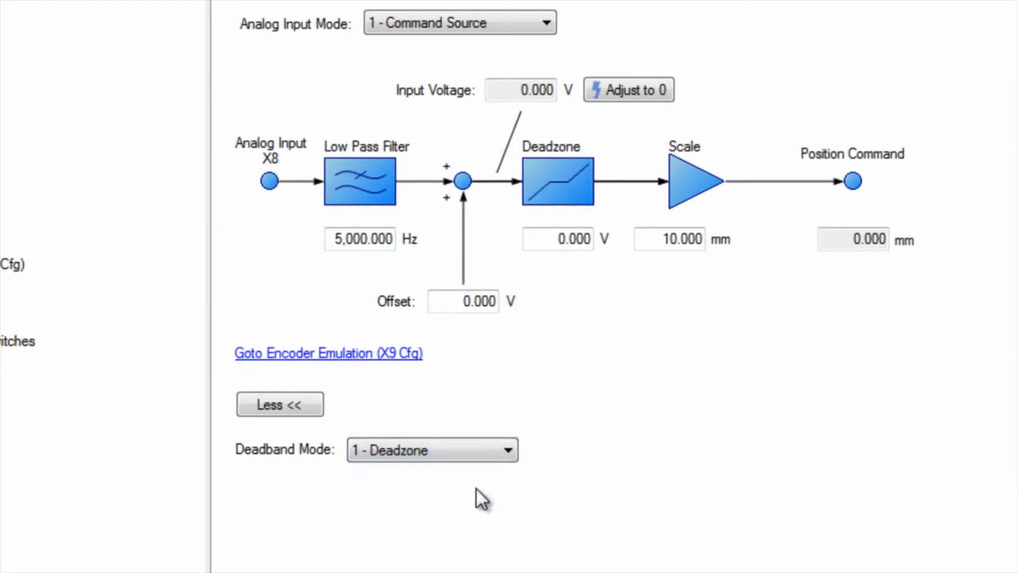